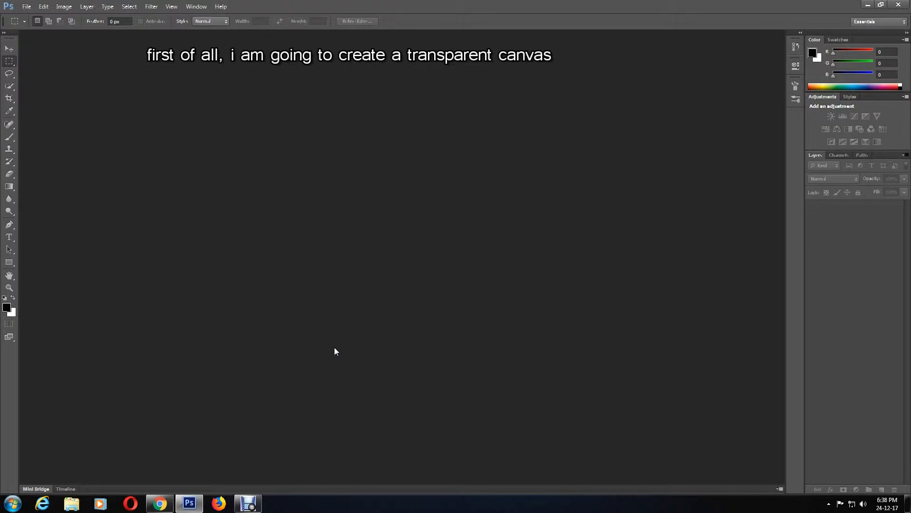
{"action": "mouse_move", "coordinate": [32, 98]}
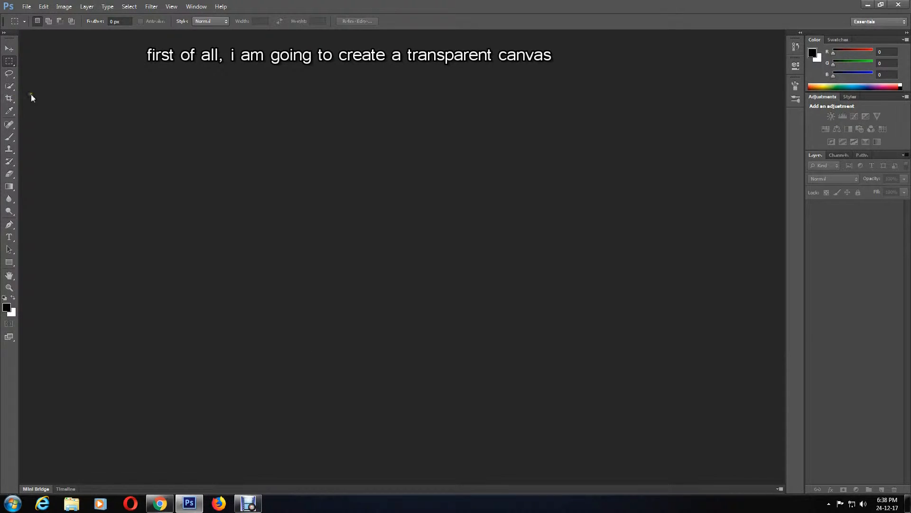
Create a new 1400 × 1400 px document with a transparent background
{"action": "left_click", "coordinate": [26, 6]}
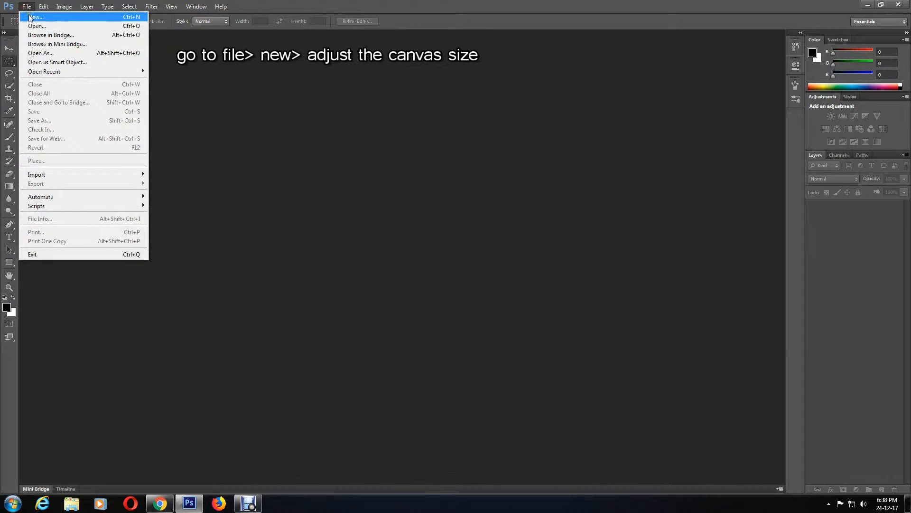
{"action": "left_click", "coordinate": [36, 17]}
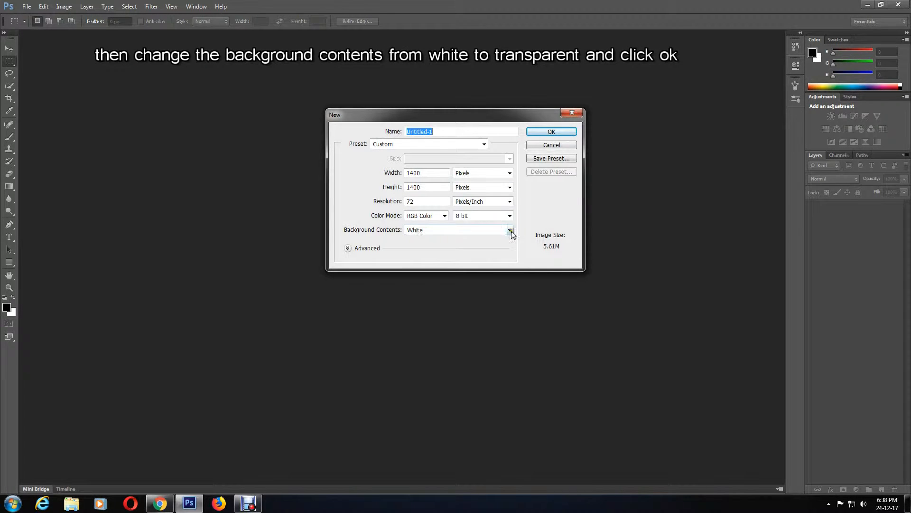
{"action": "left_click", "coordinate": [510, 230]}
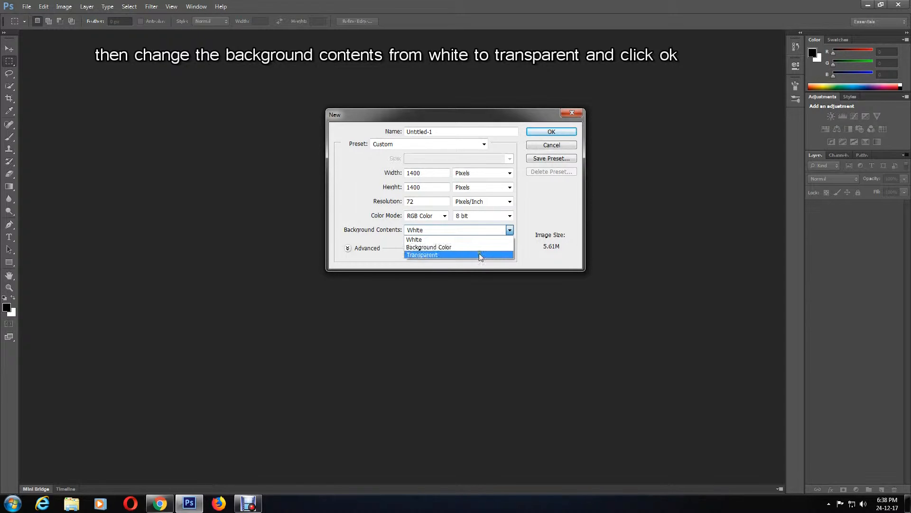
{"action": "left_click", "coordinate": [551, 132]}
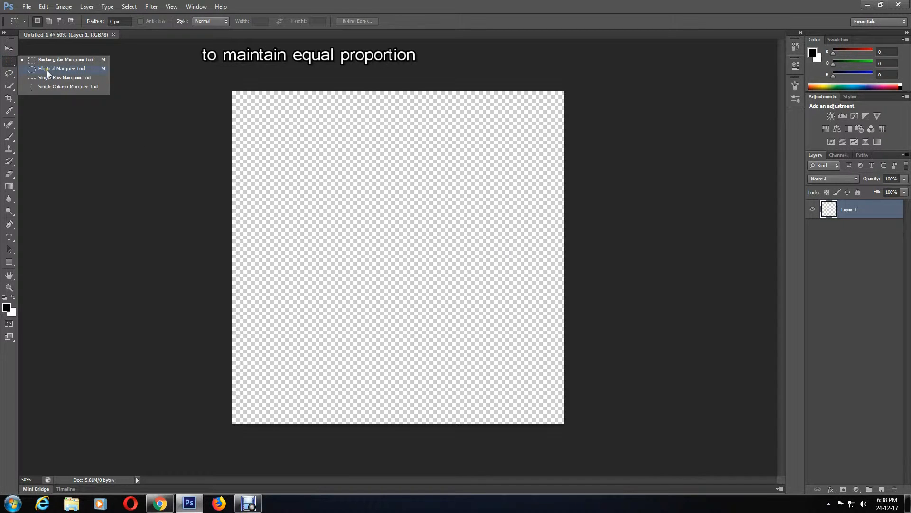
Draw a circular selection near the canvas centre with the Elliptical Marquee Tool
{"action": "left_click", "coordinate": [61, 68]}
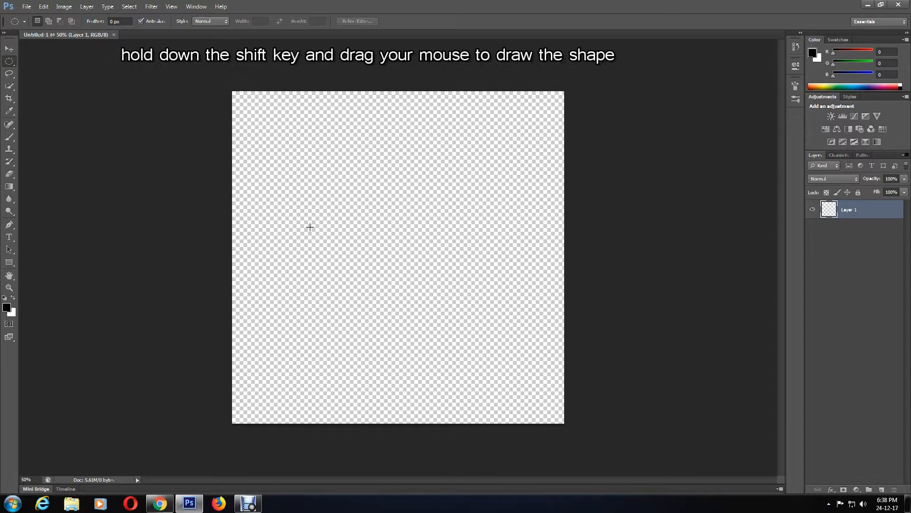
{"action": "mouse_move", "coordinate": [303, 167]}
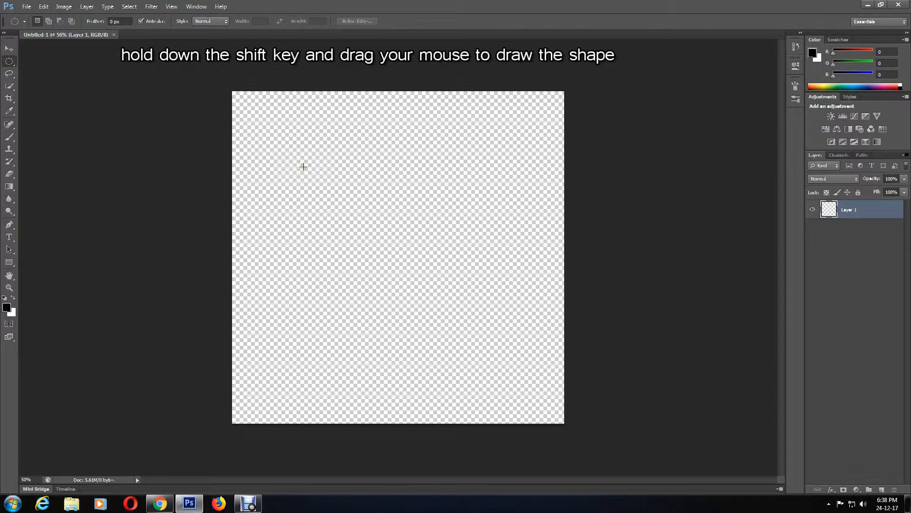
{"action": "left_click_drag", "start_coordinate": [303, 166], "coordinate": [377, 237]}
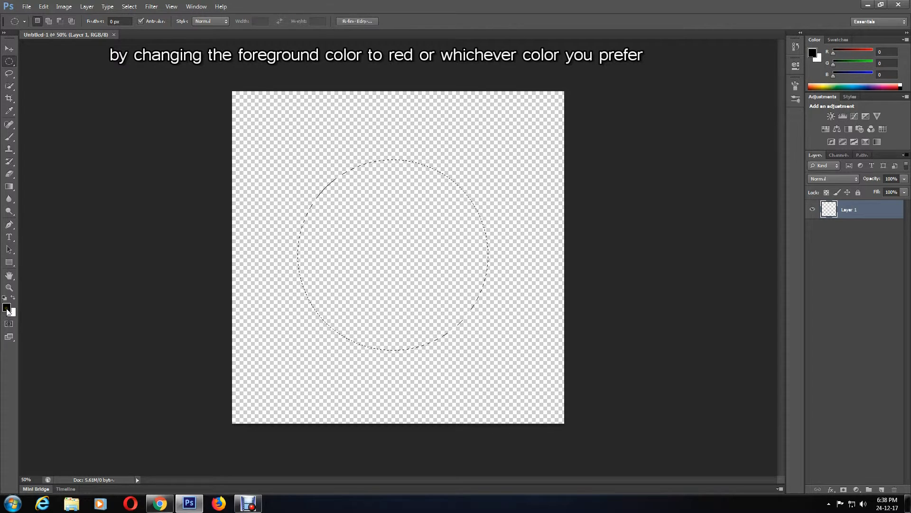
Choose a dark red foreground colour in the colour picker for the circle fill
{"action": "left_click", "coordinate": [6, 308]}
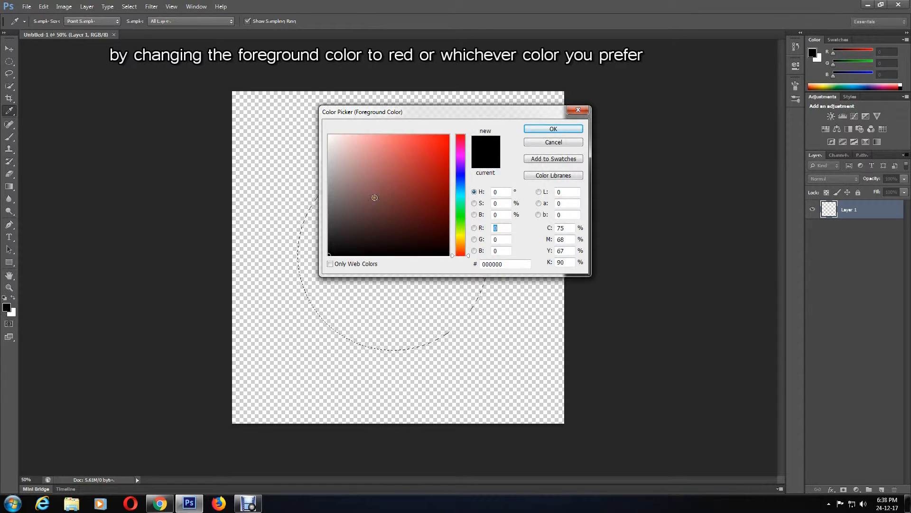
{"action": "left_click", "coordinate": [459, 192]}
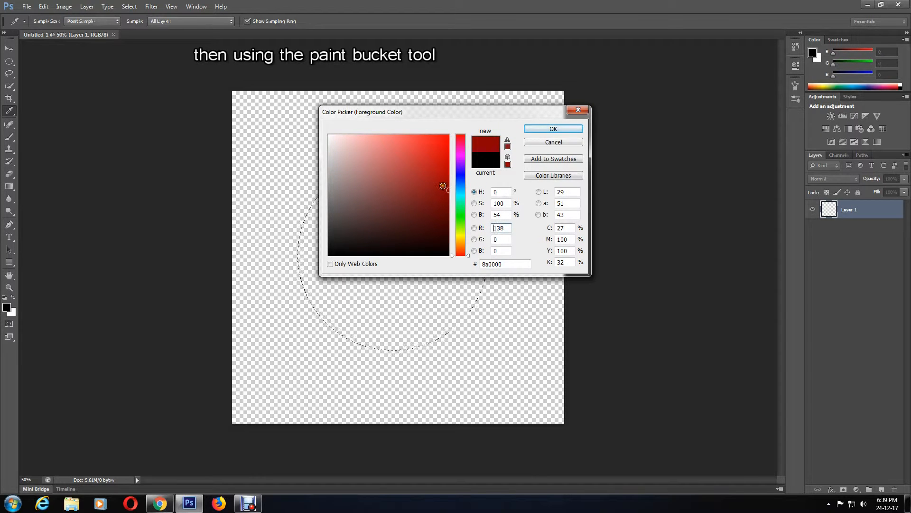
{"action": "left_click", "coordinate": [551, 129]}
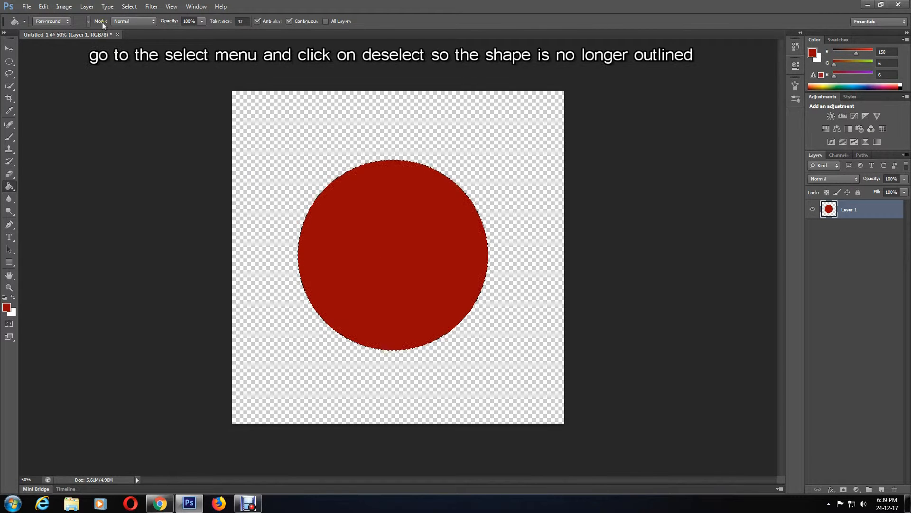
Remove the selection outline from the red circle with Select > Deselect
{"action": "left_click", "coordinate": [129, 6]}
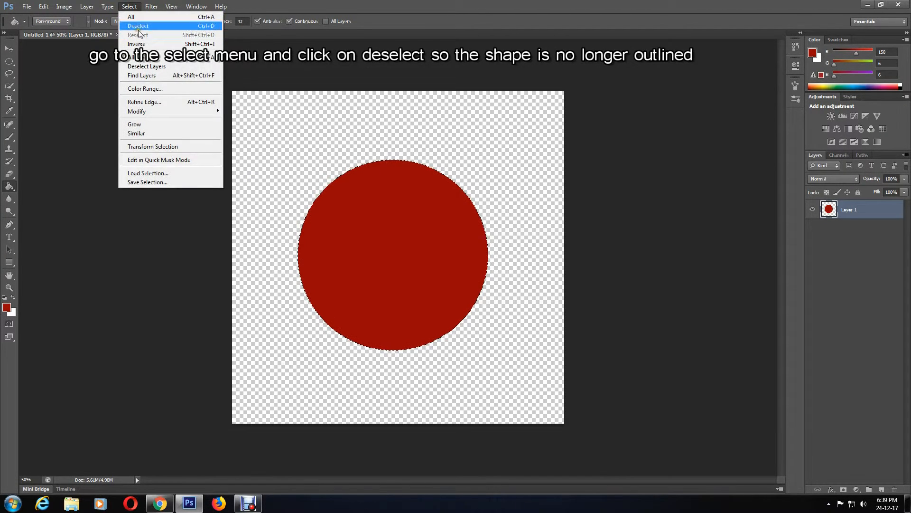
{"action": "left_click", "coordinate": [138, 26]}
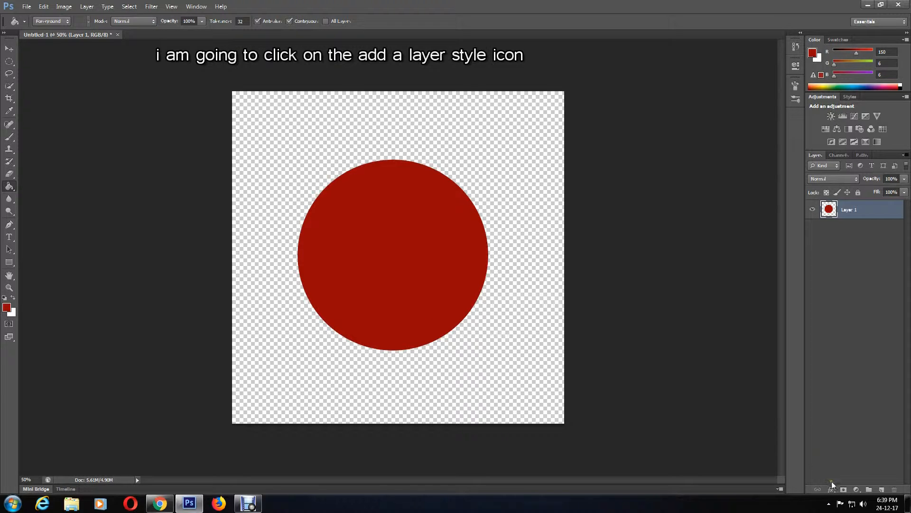
Add an Inner Shadow layer effect to the circle with a size of 70 px
{"action": "left_click", "coordinate": [832, 490]}
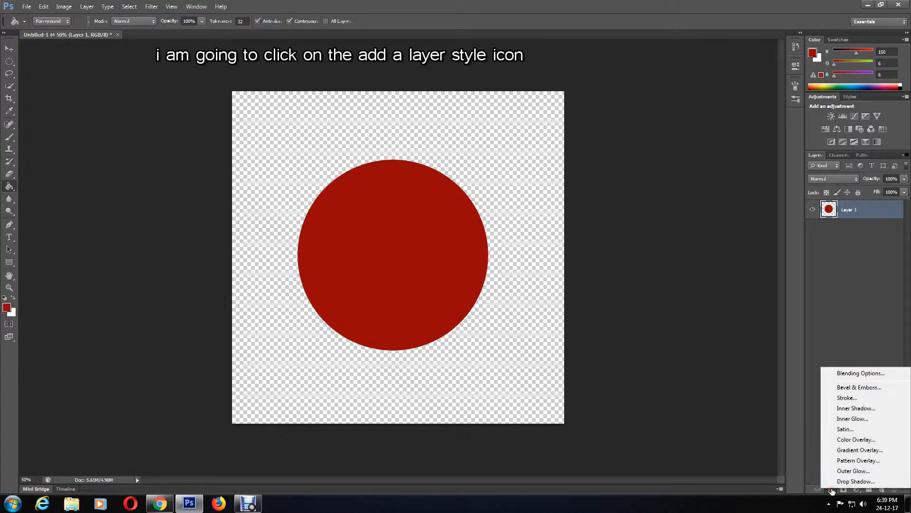
{"action": "left_click", "coordinate": [856, 407]}
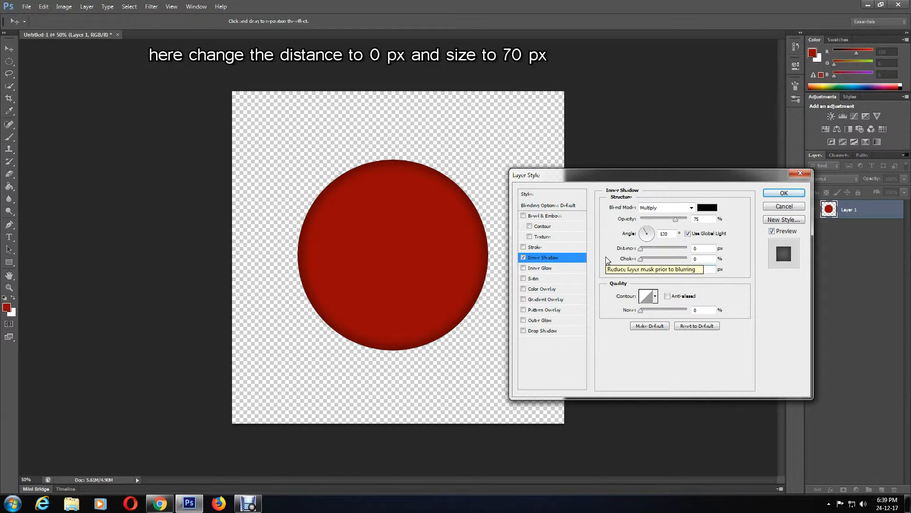
{"action": "type", "text": "70"}
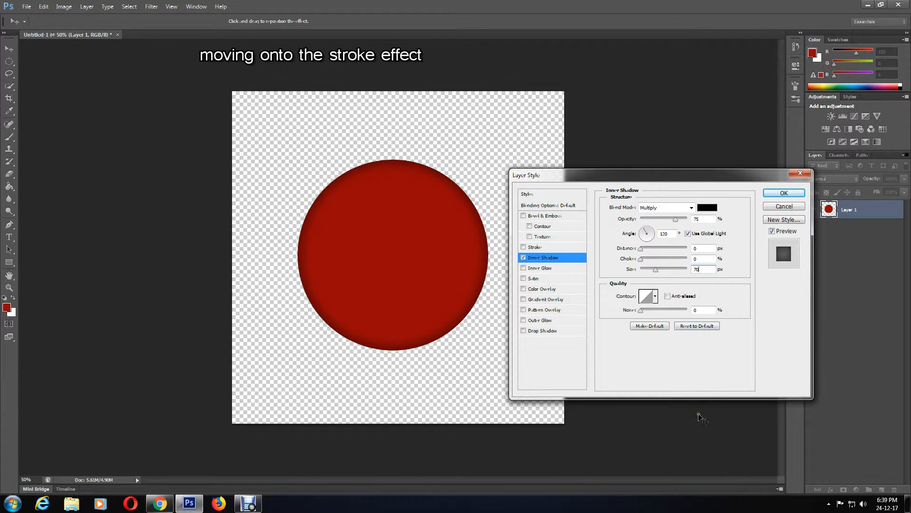
Add a 4 px Stroke at 95% opacity and a Drop Shadow, then apply the style
{"action": "left_click", "coordinate": [535, 246]}
{"action": "type", "text": "4"}
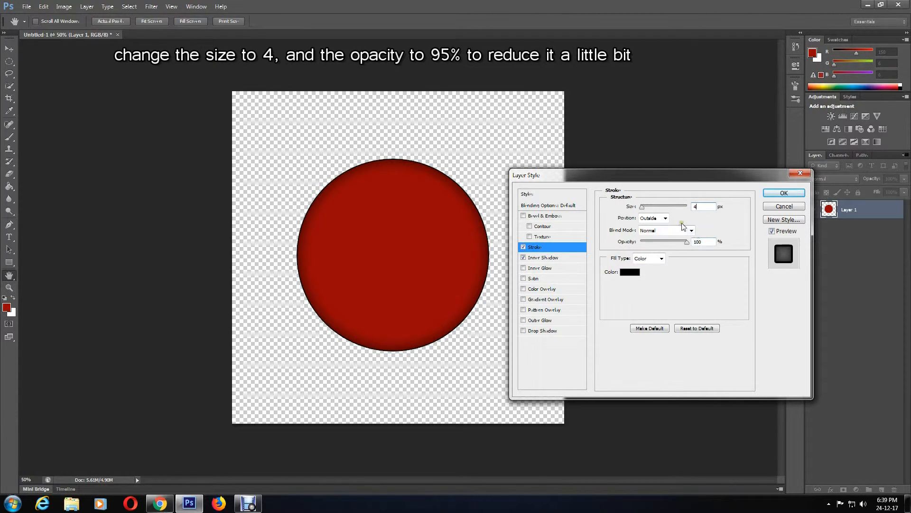
{"action": "triple_click", "coordinate": [699, 241]}
{"action": "type", "text": "95"}
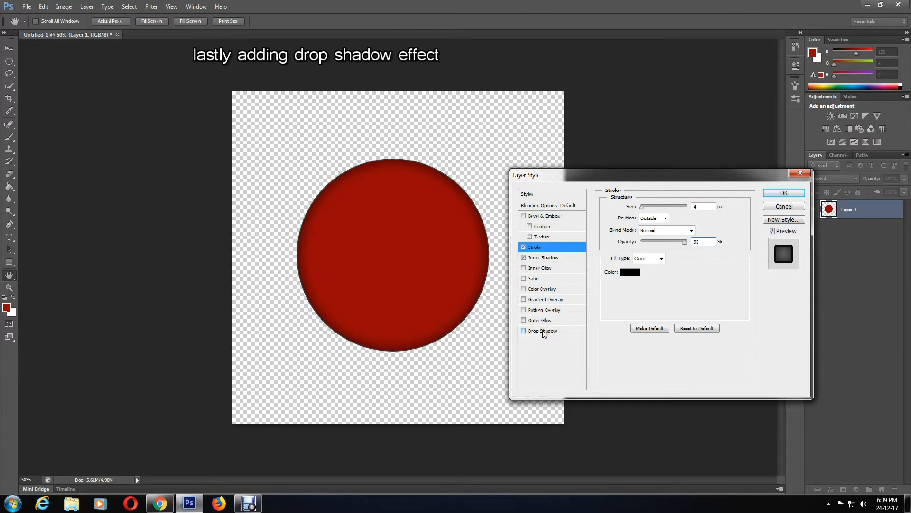
{"action": "left_click", "coordinate": [541, 330]}
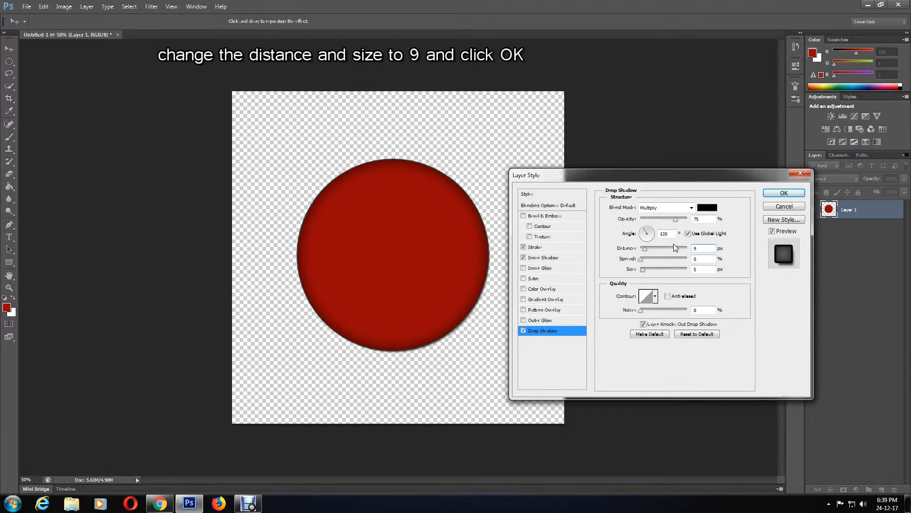
{"action": "mouse_move", "coordinate": [645, 268]}
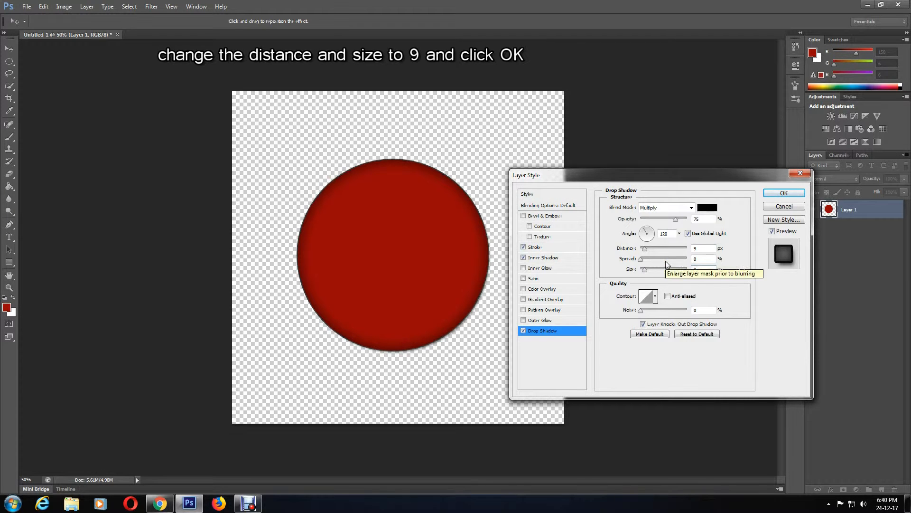
{"action": "left_click", "coordinate": [784, 192]}
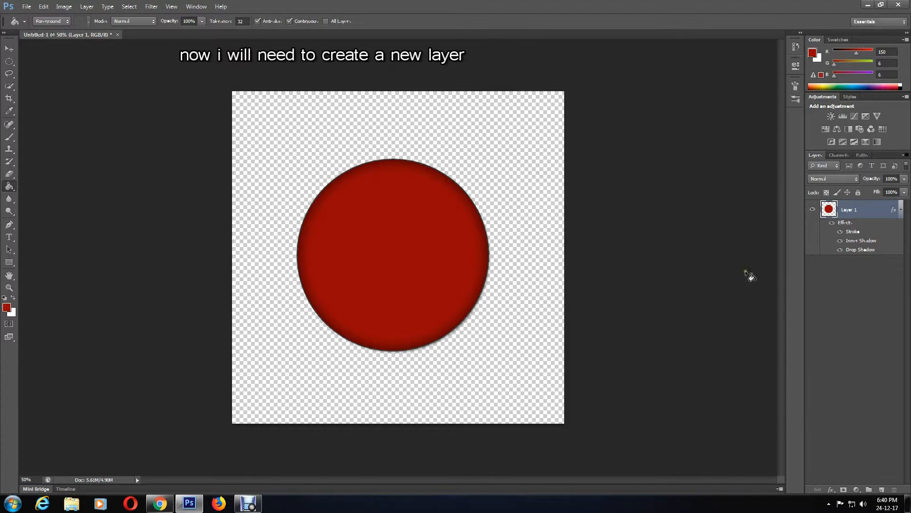
{"action": "mouse_move", "coordinate": [725, 325]}
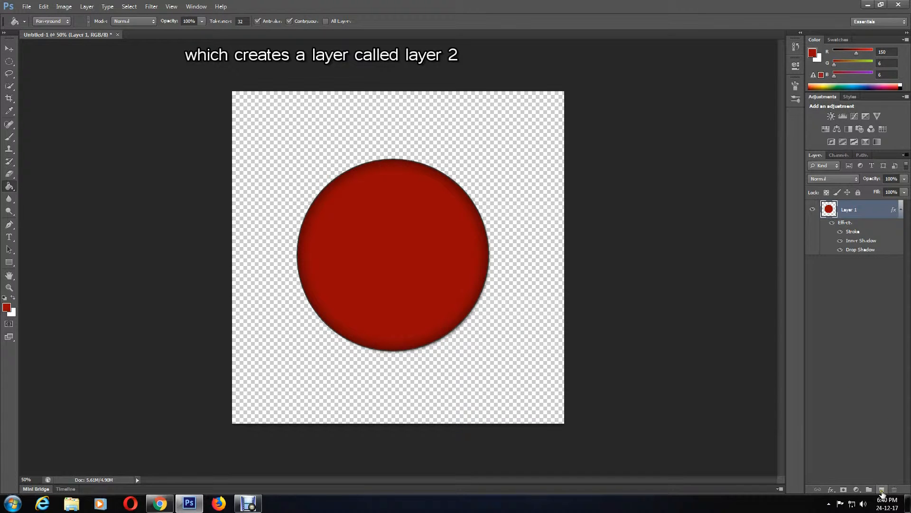
Add an empty Layer 2 above the red circle layer
{"action": "left_click", "coordinate": [882, 490]}
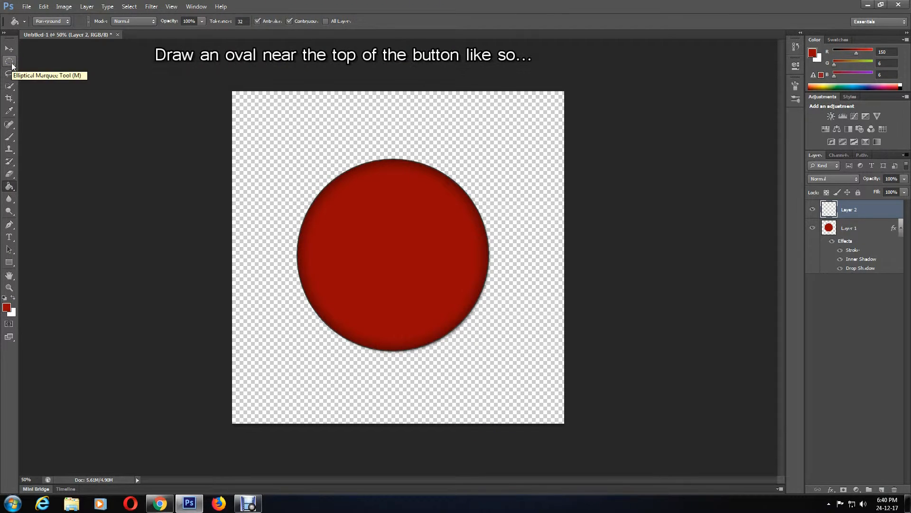
Select an oval across the button's top and make white the foreground colour
{"action": "left_click", "coordinate": [9, 61]}
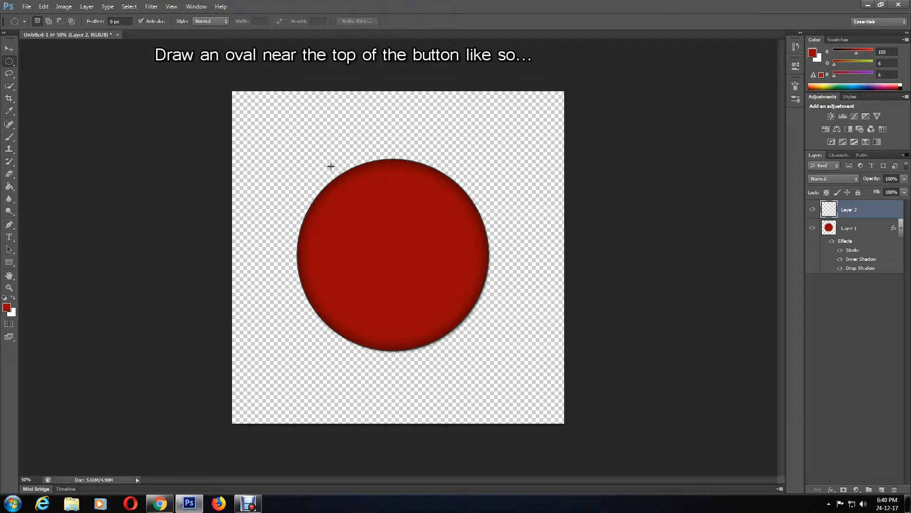
{"action": "left_click_drag", "start_coordinate": [330, 167], "coordinate": [470, 259]}
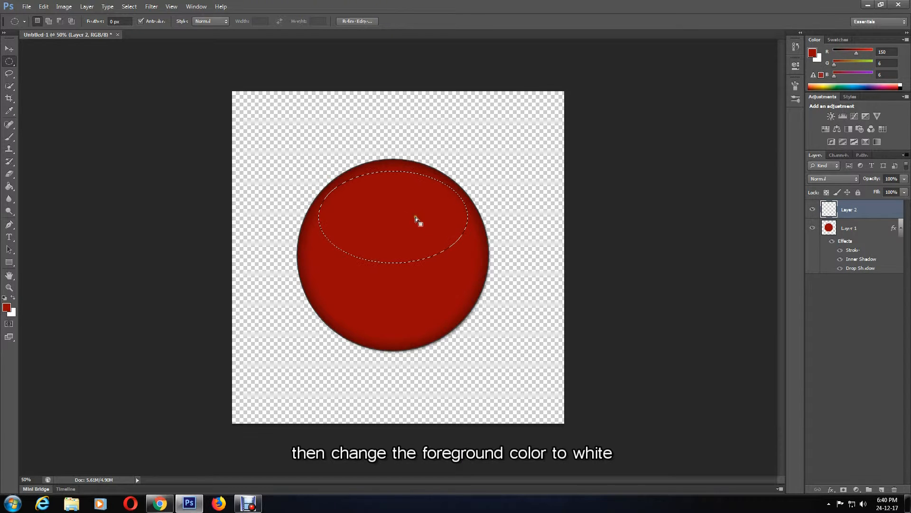
{"action": "mouse_move", "coordinate": [16, 301]}
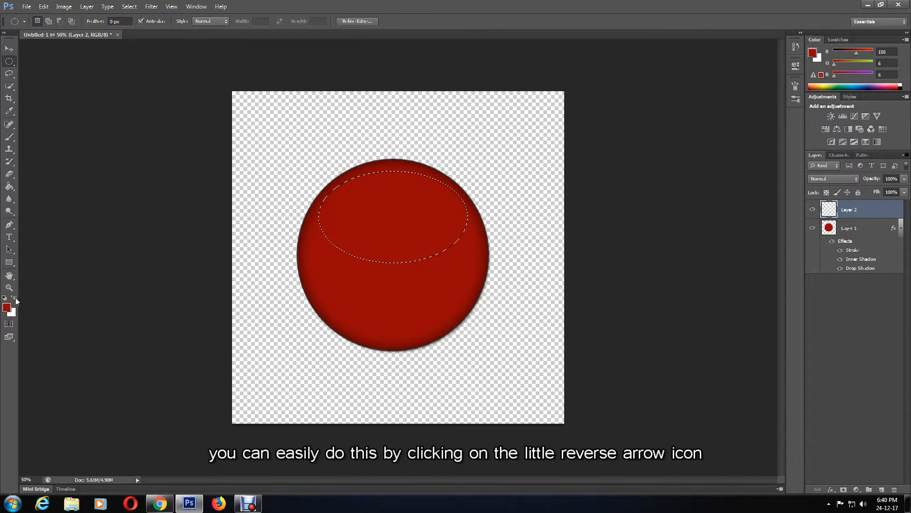
{"action": "left_click", "coordinate": [13, 297]}
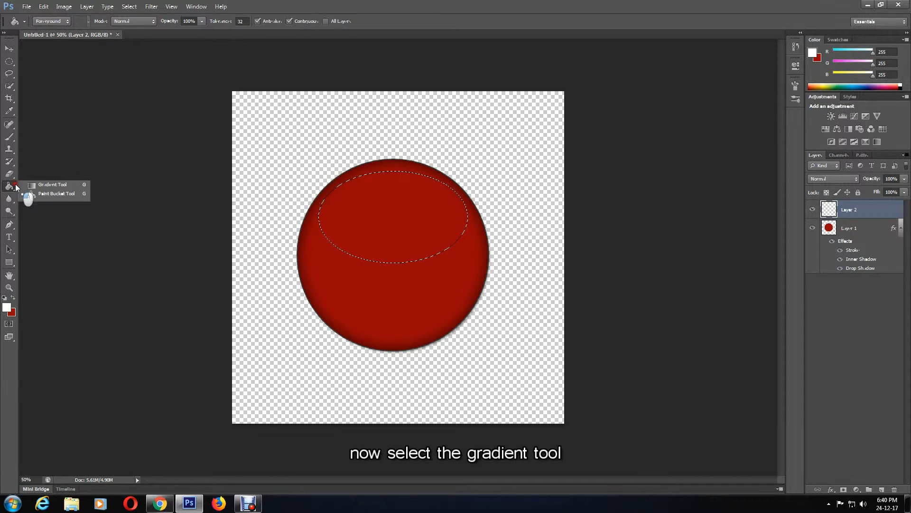
Fill the oval with a white Foreground to Transparent gradient and set layer opacity to 80%
{"action": "left_click", "coordinate": [53, 184]}
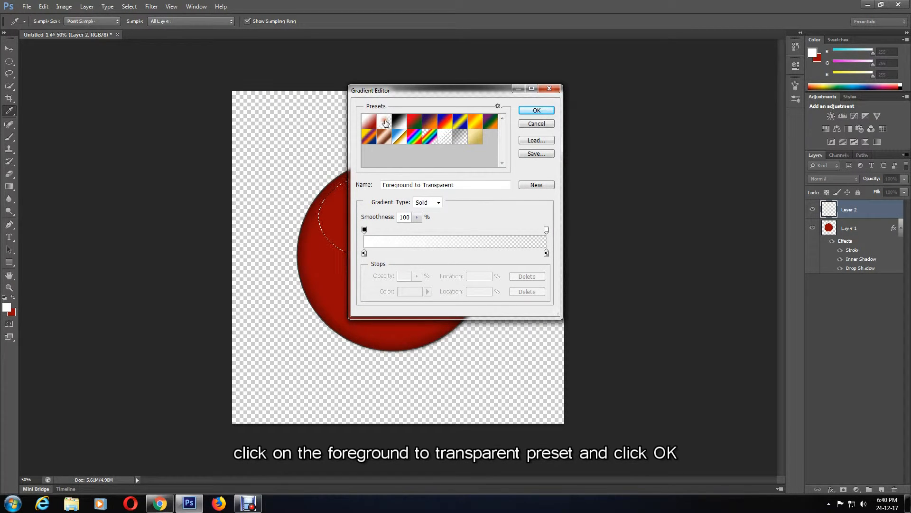
{"action": "left_click", "coordinate": [535, 111]}
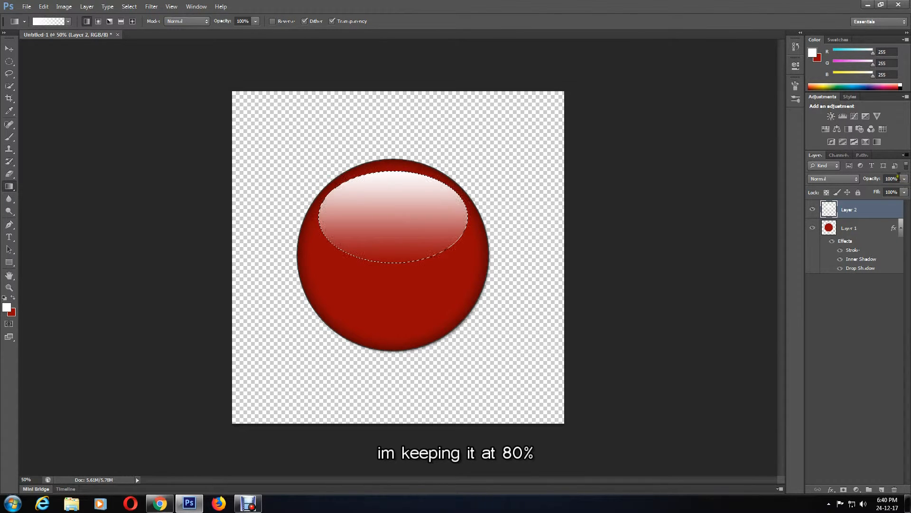
{"action": "triple_click", "coordinate": [890, 178]}
{"action": "type", "text": "80"}
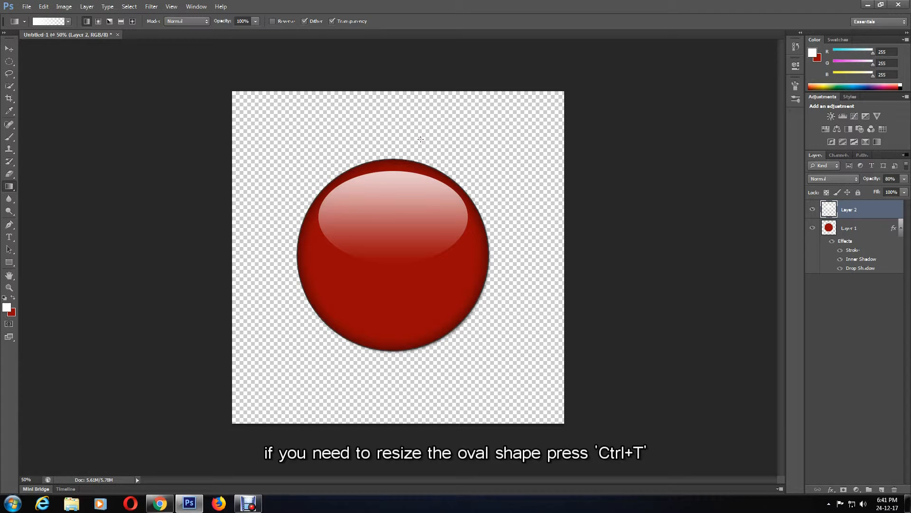
Free-transform the highlight with Ctrl+T so it fits inside the circle's top
{"action": "key", "text": "ctrl+t"}
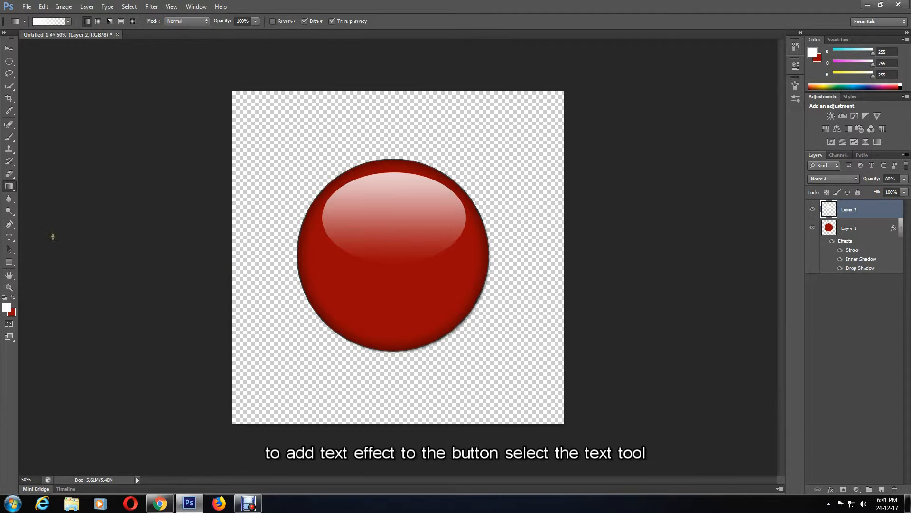
Add white 'BUTTON' text in the U.S.S. Dallas font across the red circle
{"action": "left_click", "coordinate": [9, 237]}
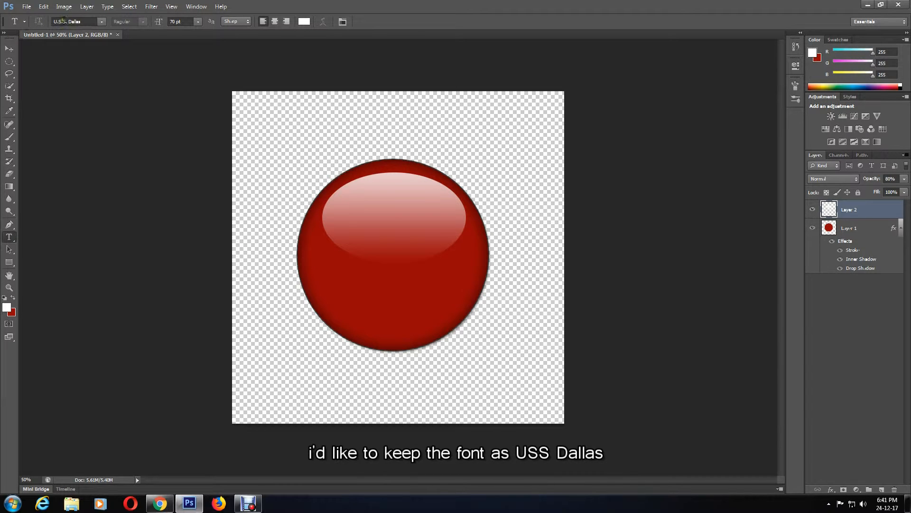
{"action": "triple_click", "coordinate": [70, 21]}
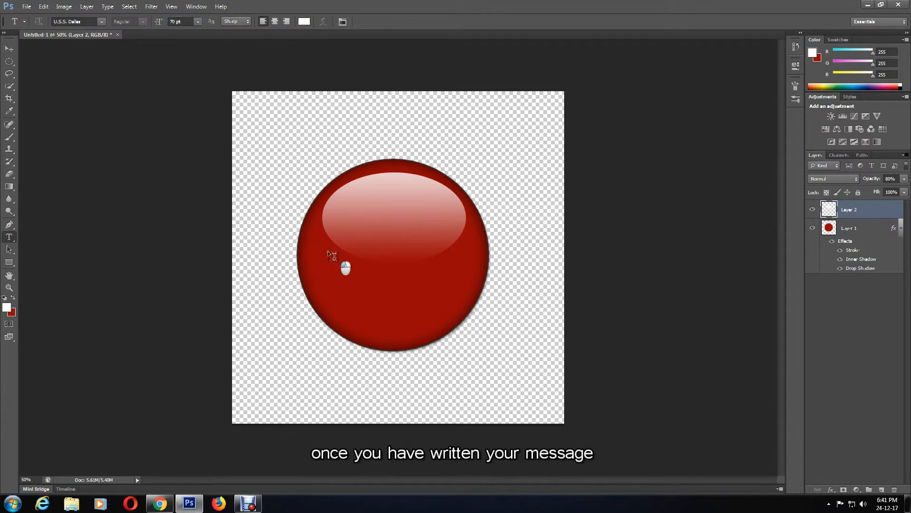
{"action": "left_click", "coordinate": [416, 21]}
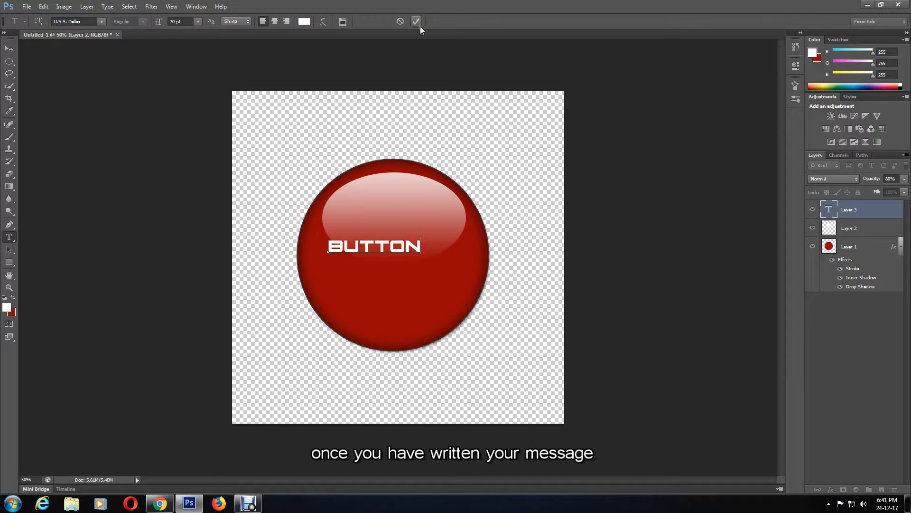
Commit the BUTTON text and free-transform it larger to span the circle
{"action": "left_click", "coordinate": [416, 21]}
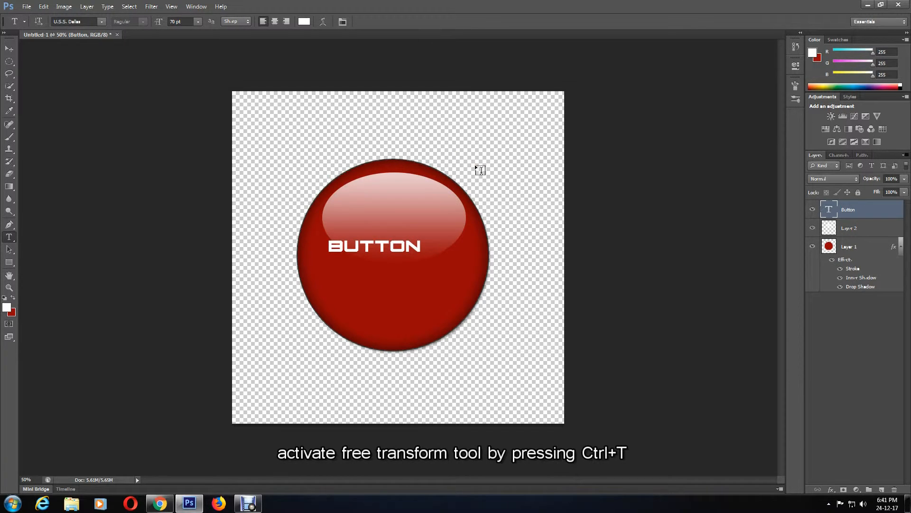
{"action": "key", "text": "ctrl+t"}
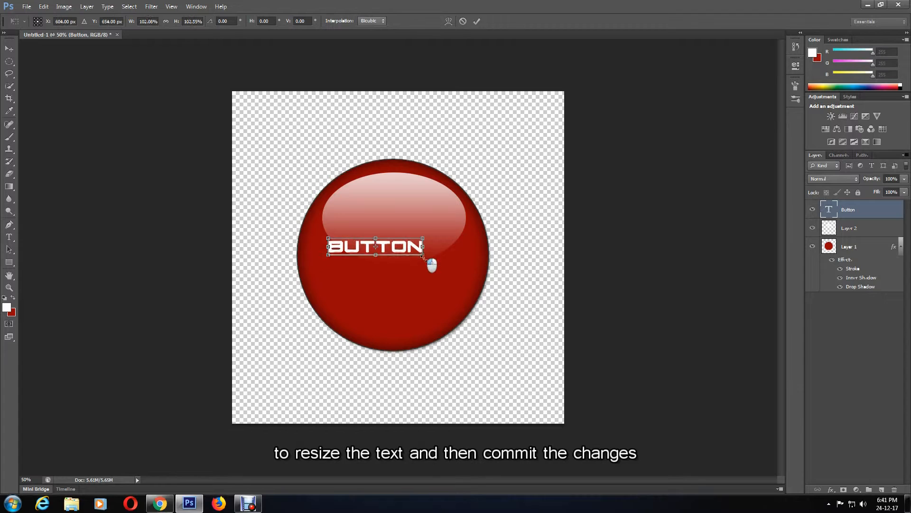
{"action": "left_click_drag", "start_coordinate": [424, 248], "coordinate": [450, 273]}
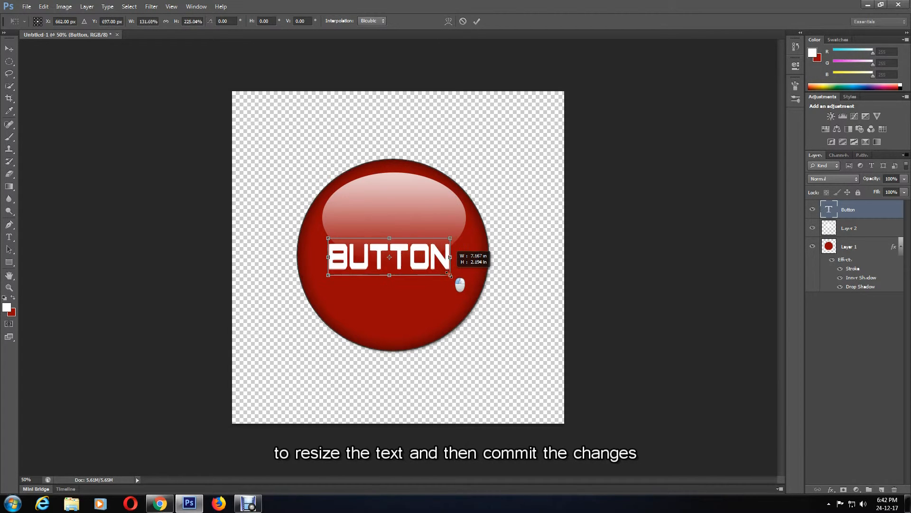
{"action": "left_click", "coordinate": [476, 21]}
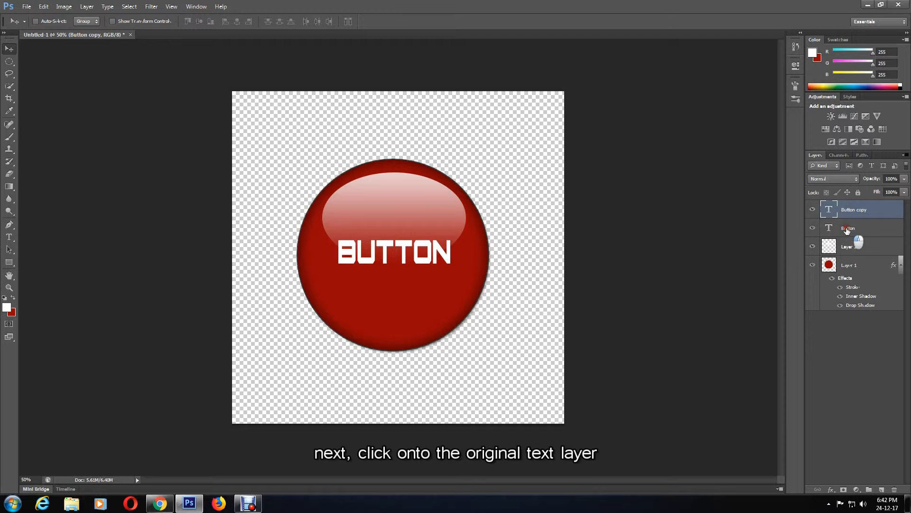
Select the original Button layer, then the Button copy text layer
{"action": "left_click", "coordinate": [854, 227]}
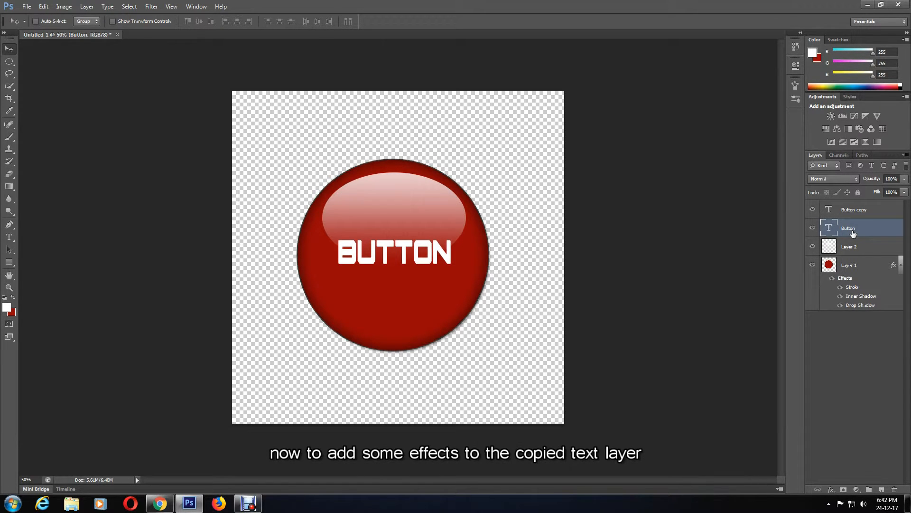
{"action": "left_click", "coordinate": [854, 210]}
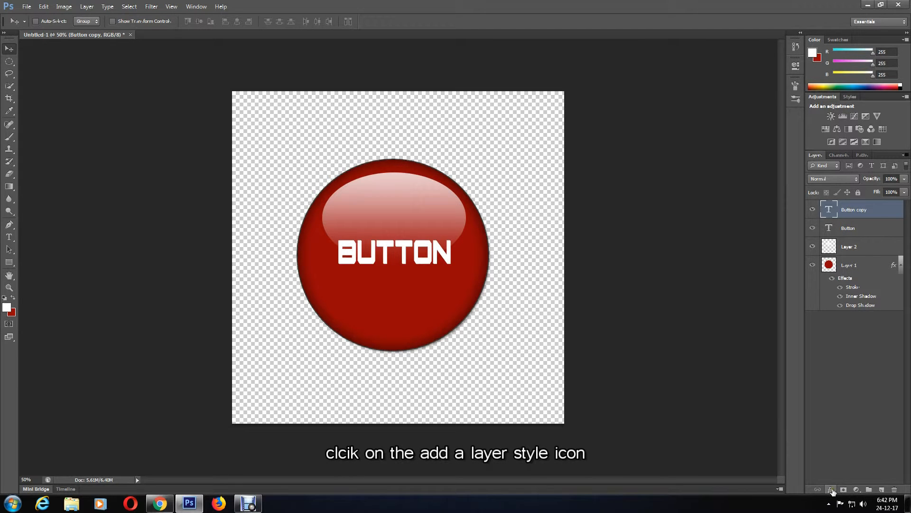
Apply Drop Shadow and Bevel & Emboss effects to the Button copy text layer
{"action": "left_click", "coordinate": [831, 490]}
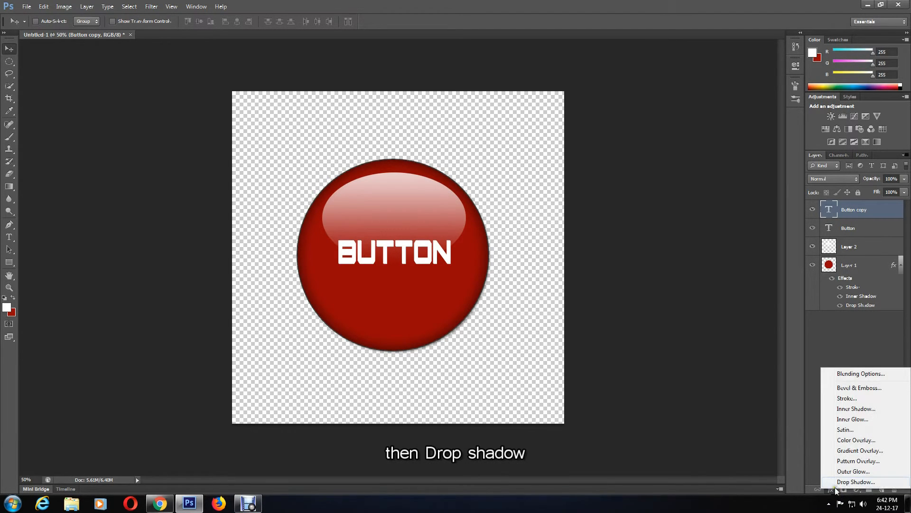
{"action": "left_click", "coordinate": [855, 481]}
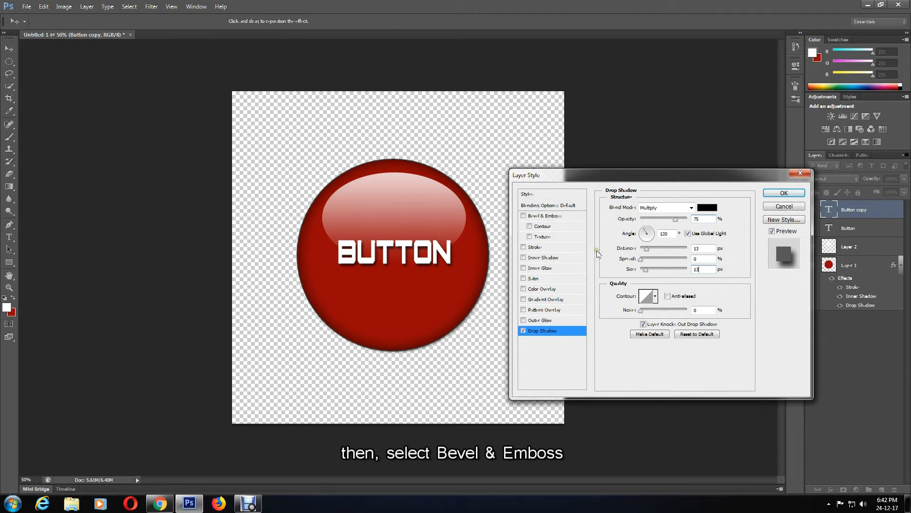
{"action": "left_click", "coordinate": [544, 216]}
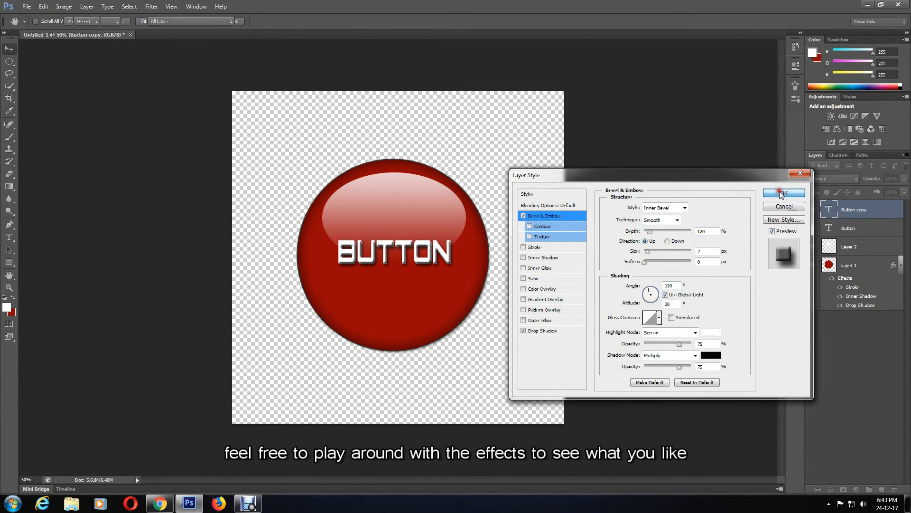
{"action": "left_click", "coordinate": [784, 194]}
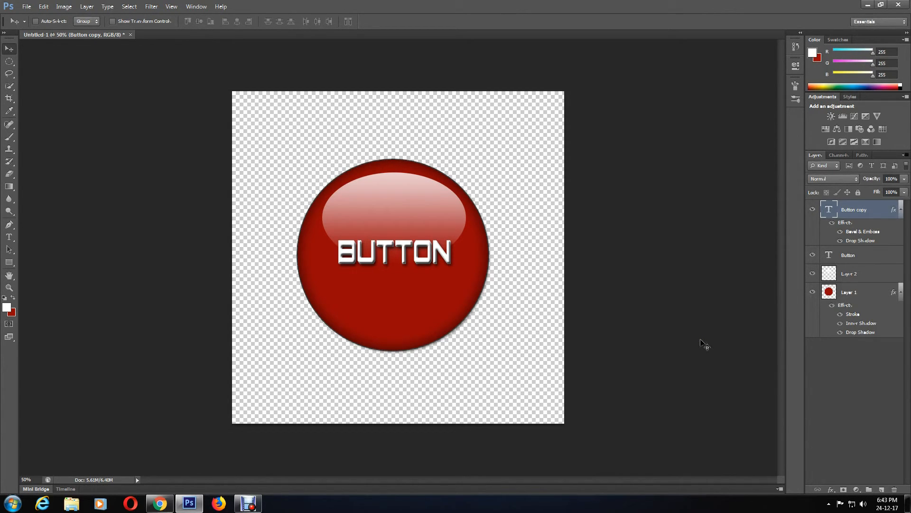
Save the button image as a PNG copy, accepting the default PNG options
{"action": "left_click", "coordinate": [26, 6]}
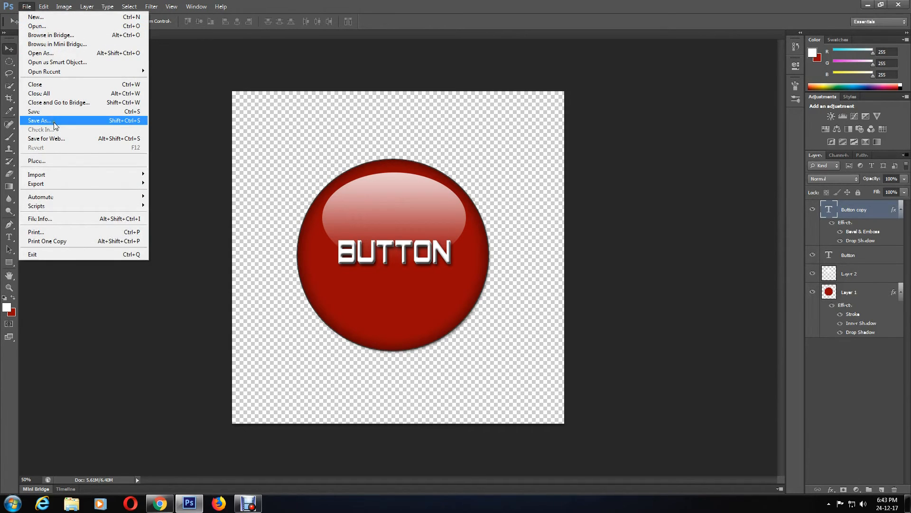
{"action": "left_click", "coordinate": [40, 120]}
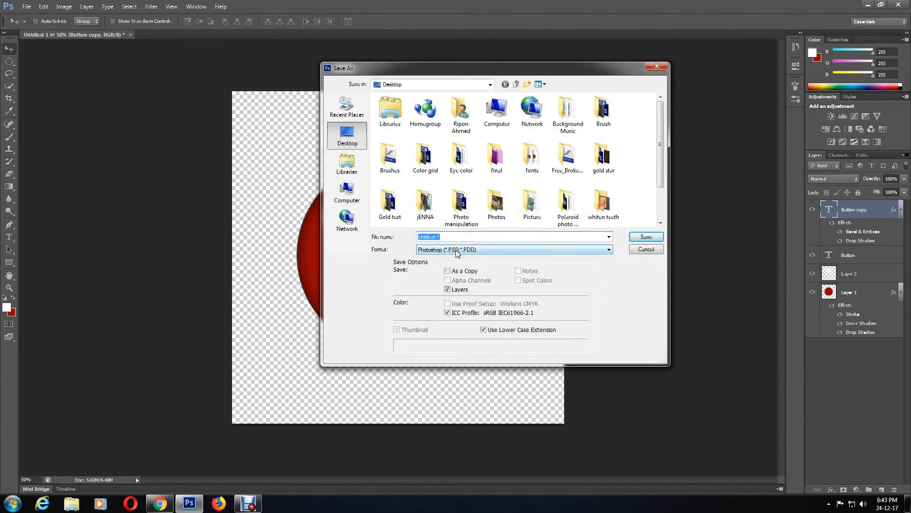
{"action": "left_click", "coordinate": [608, 250]}
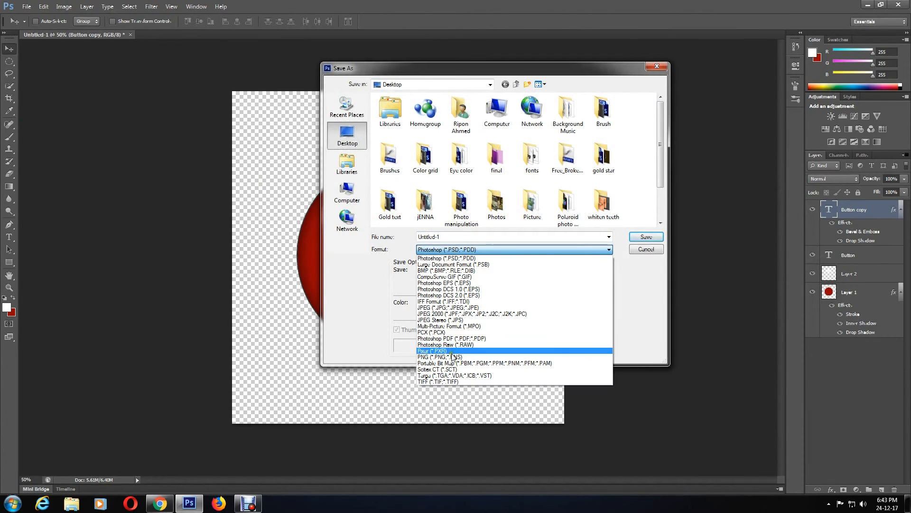
{"action": "left_click", "coordinate": [433, 356]}
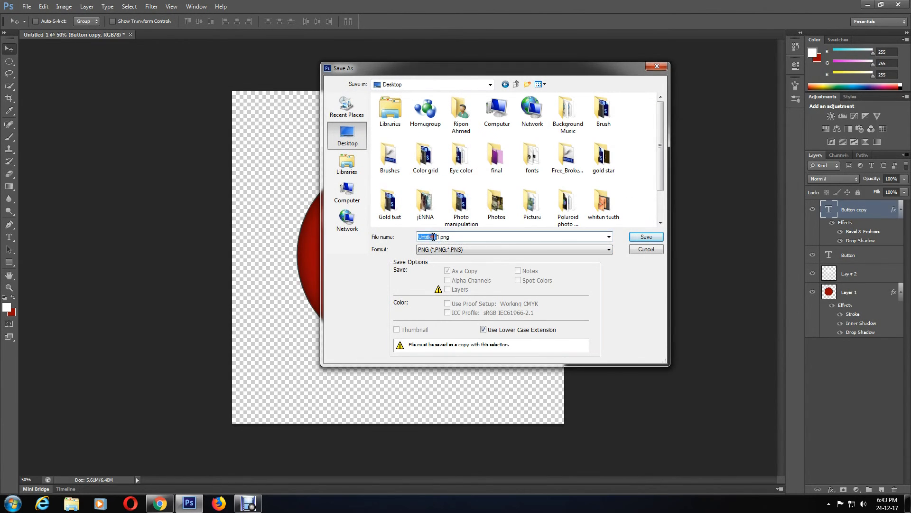
{"action": "left_click", "coordinate": [645, 237]}
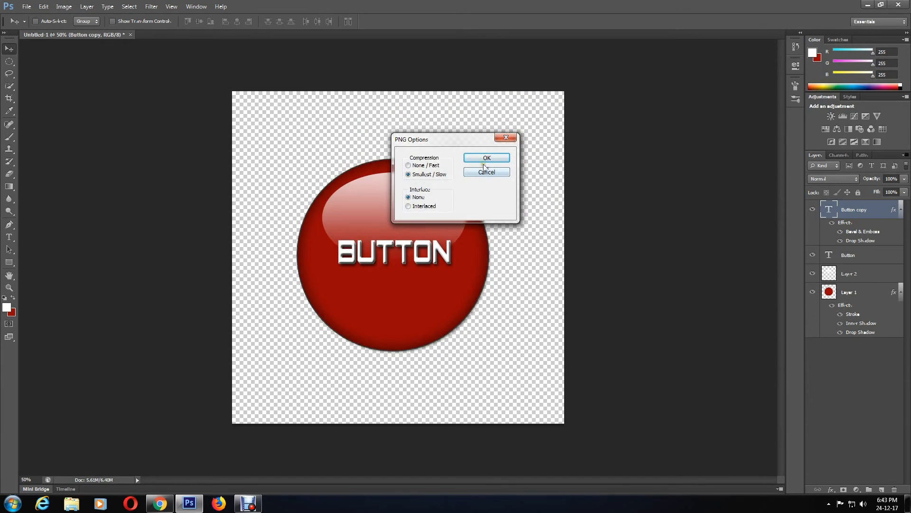
{"action": "left_click", "coordinate": [486, 158]}
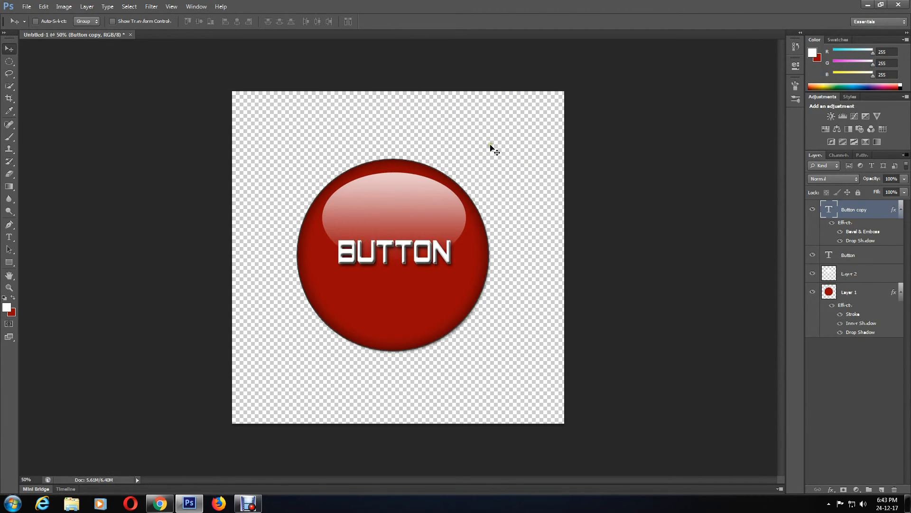